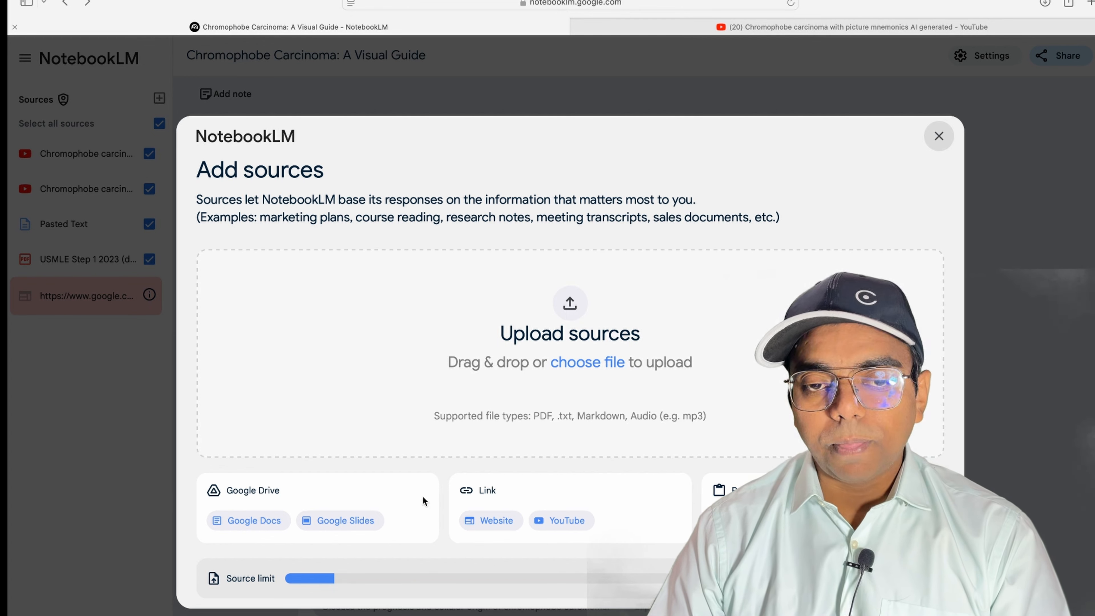
pyautogui.moveTo(356, 437)
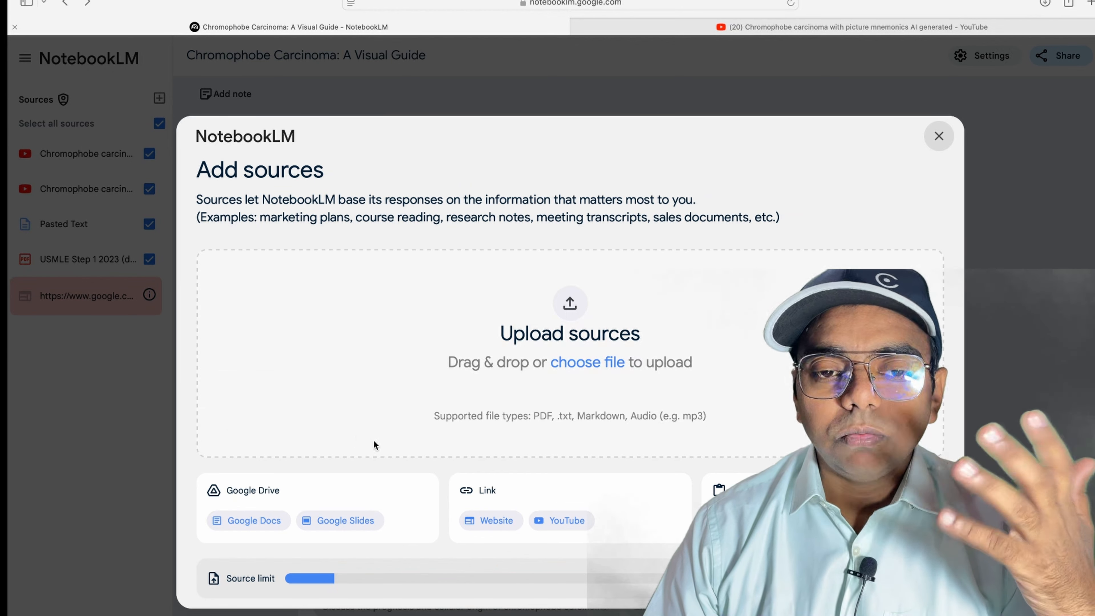
pyautogui.moveTo(409, 456)
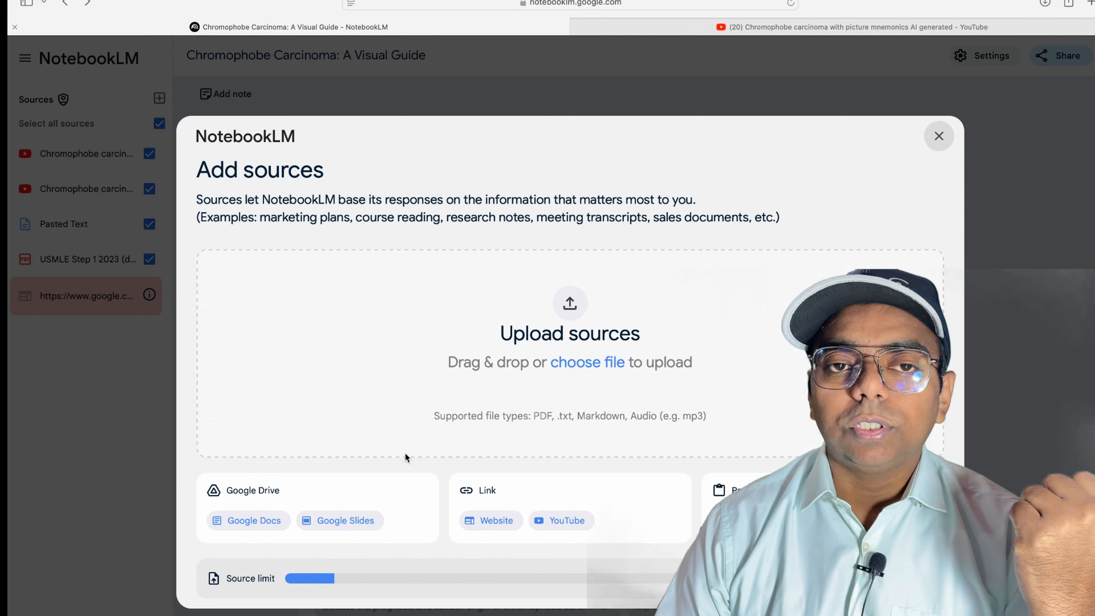
pyautogui.moveTo(365, 479)
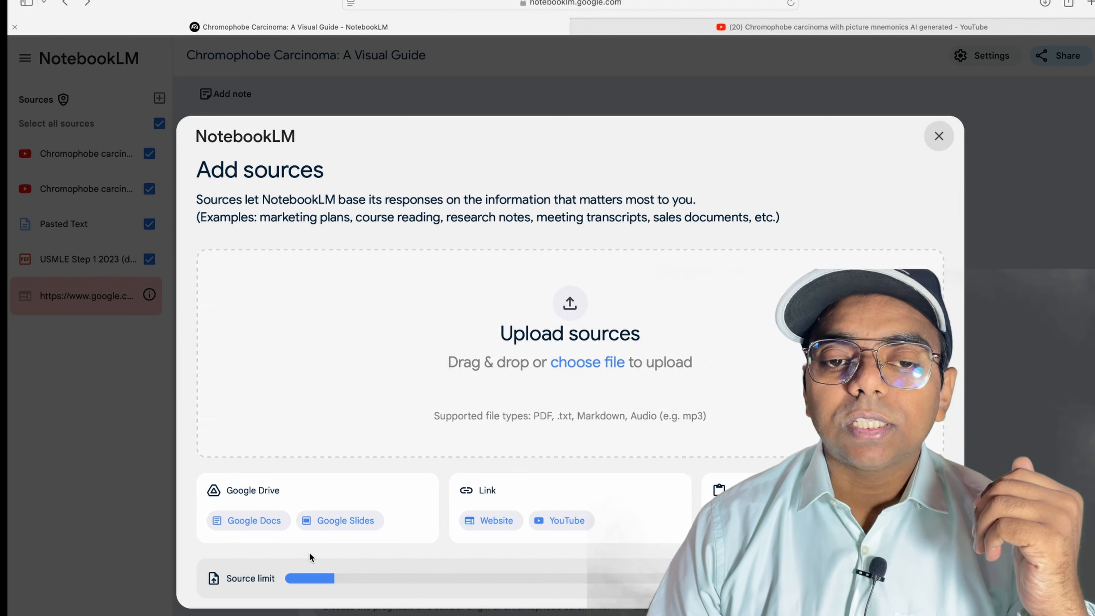
pyautogui.moveTo(267, 545)
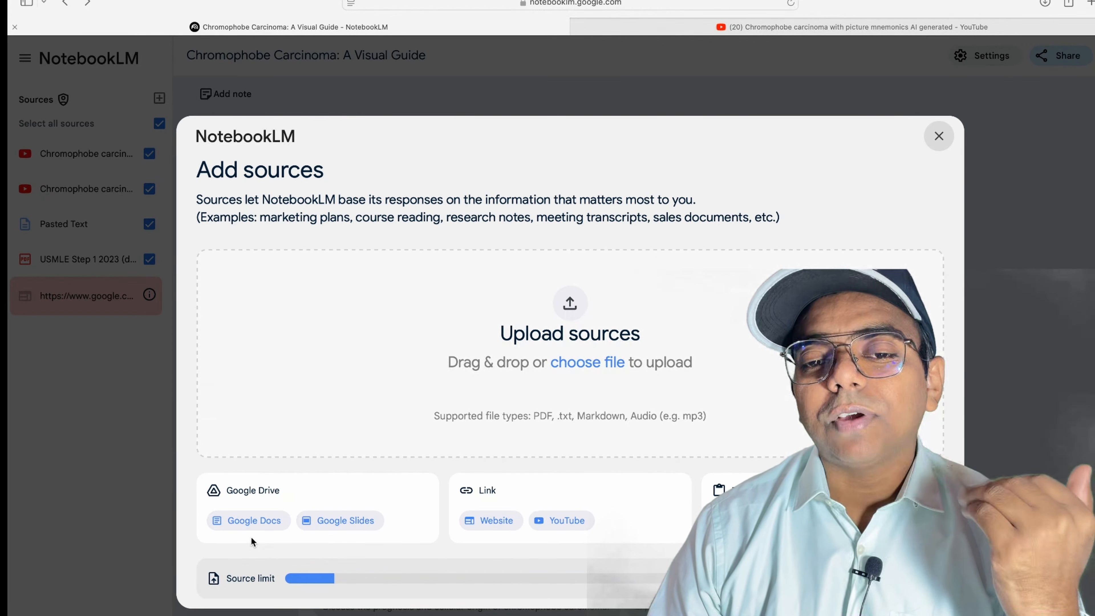
pyautogui.moveTo(470, 543)
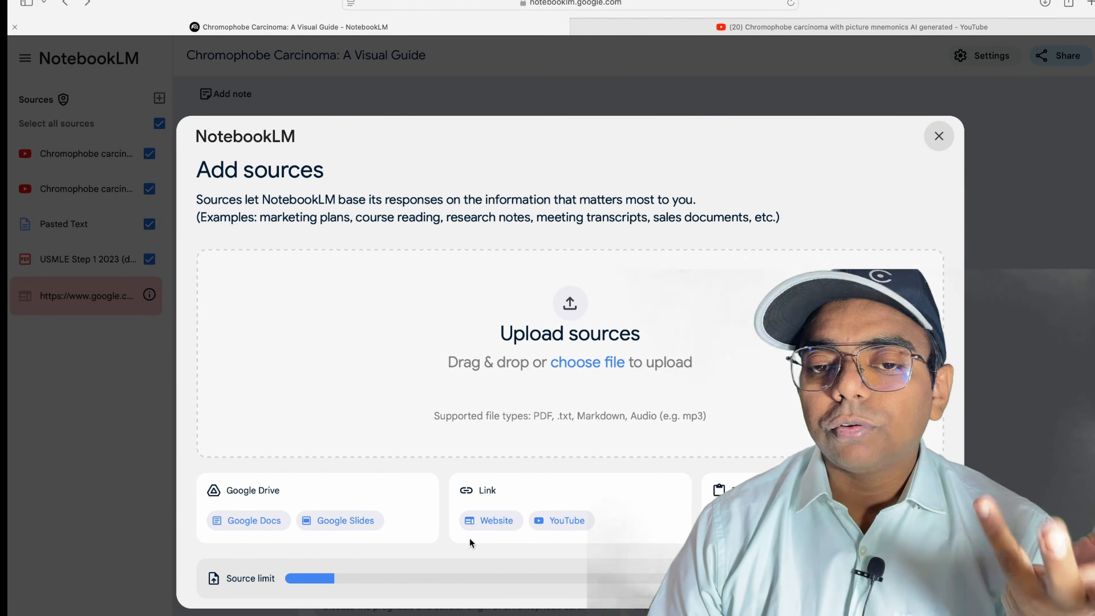
pyautogui.moveTo(499, 526)
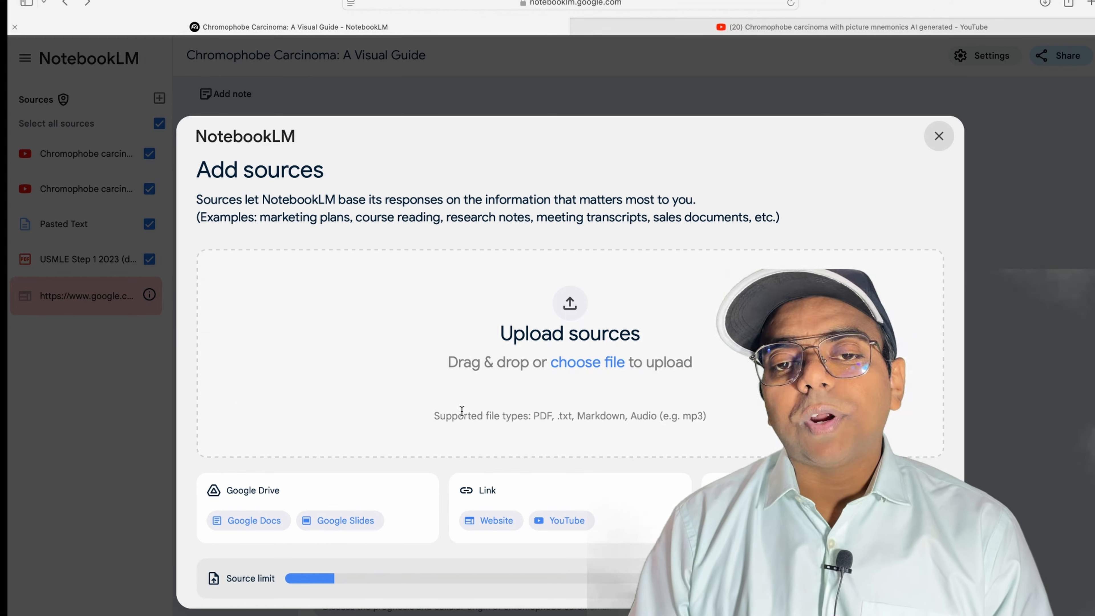
pyautogui.moveTo(531, 527)
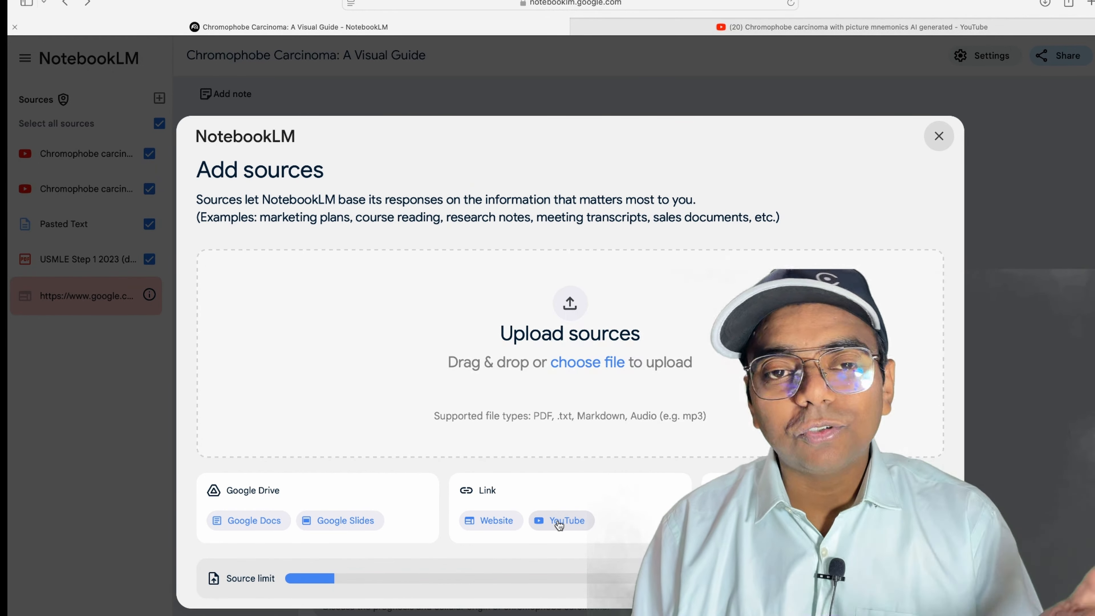
# Choose YouTube as the type of source to add to the notebook
pyautogui.click(561, 521)
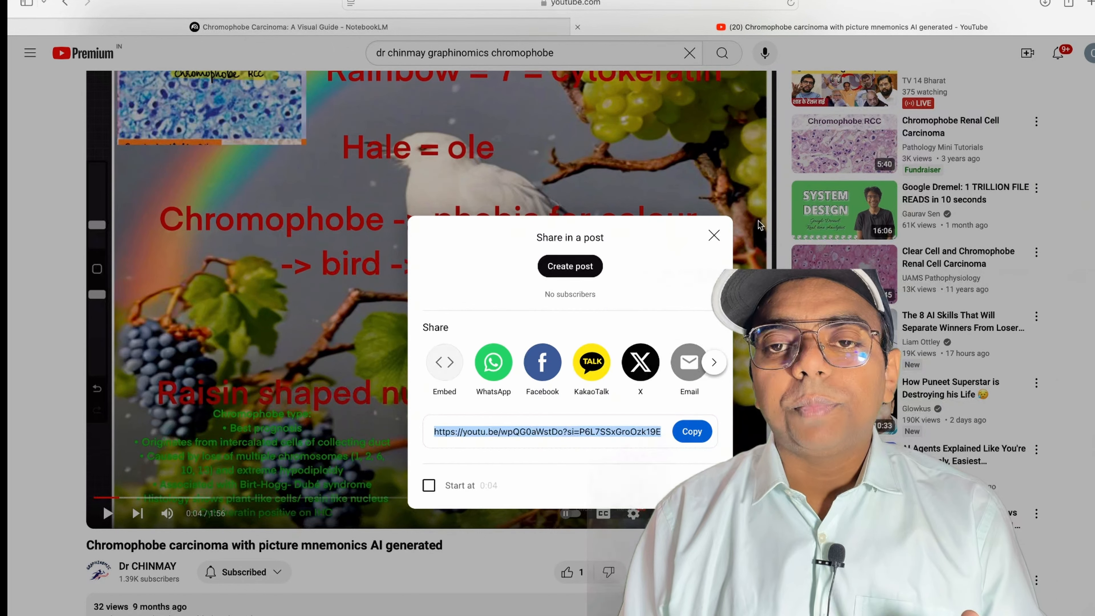
# Paste the copied mnemonics video link into the YouTube URL field of the new source form
pyautogui.click(714, 235)
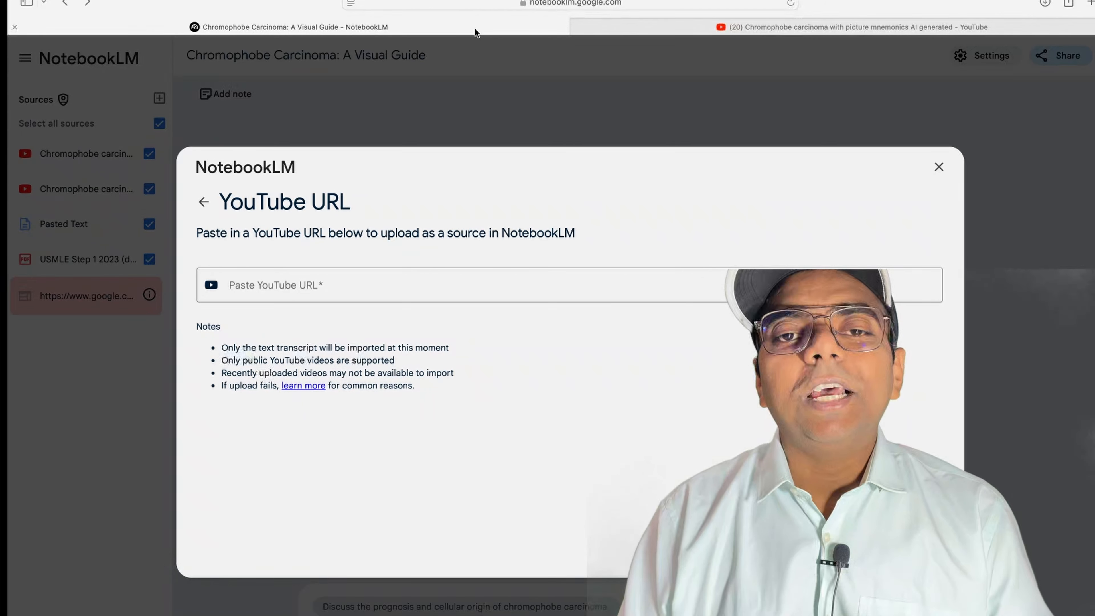
pyautogui.rightClick(278, 285)
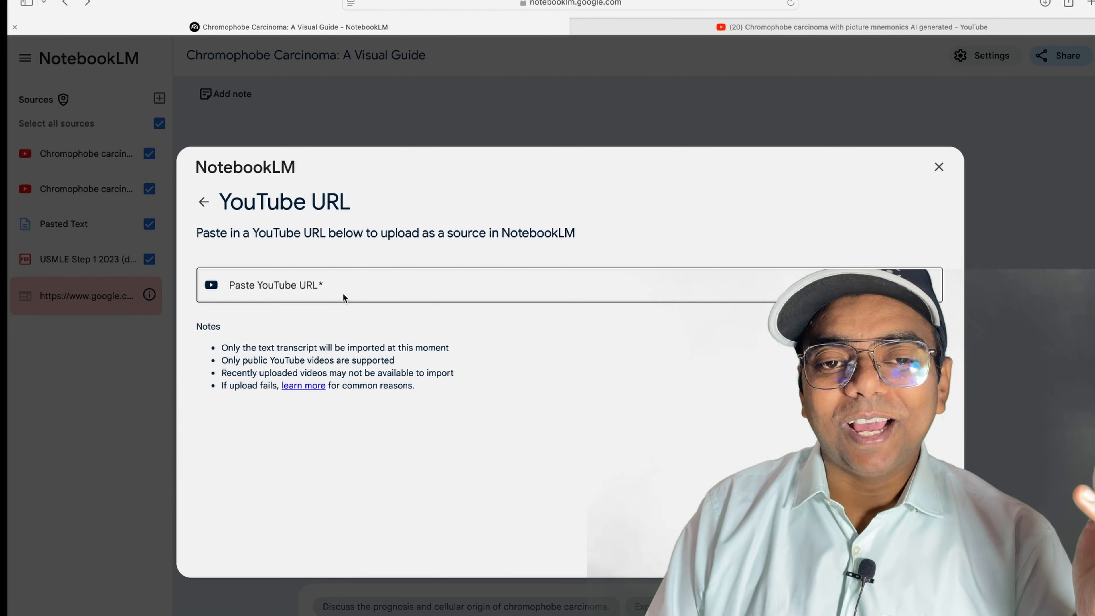
pyautogui.click(345, 296)
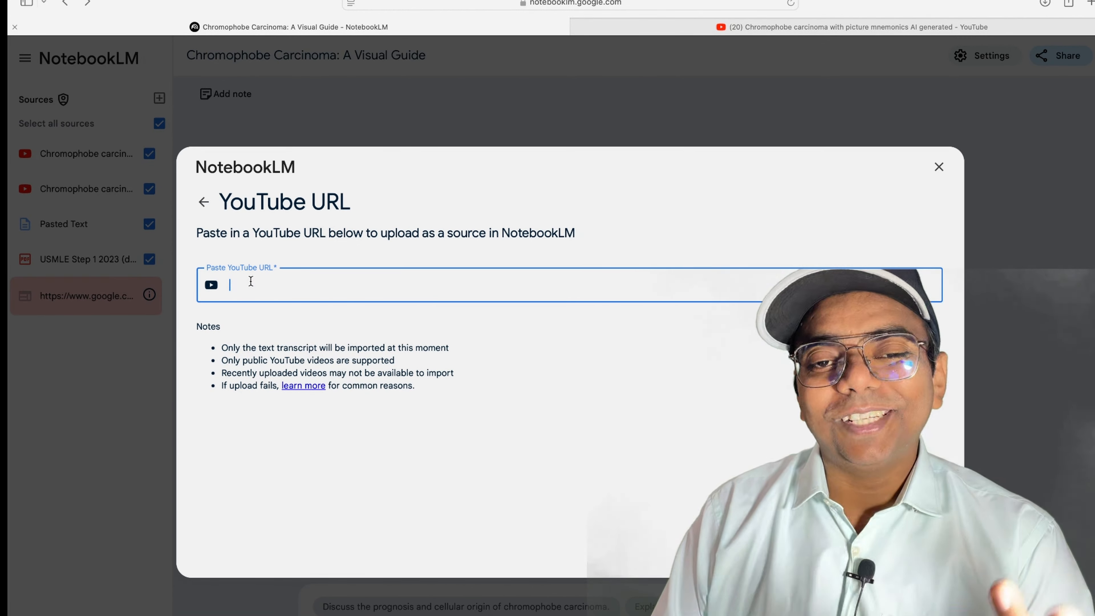
pyautogui.rightClick(251, 284)
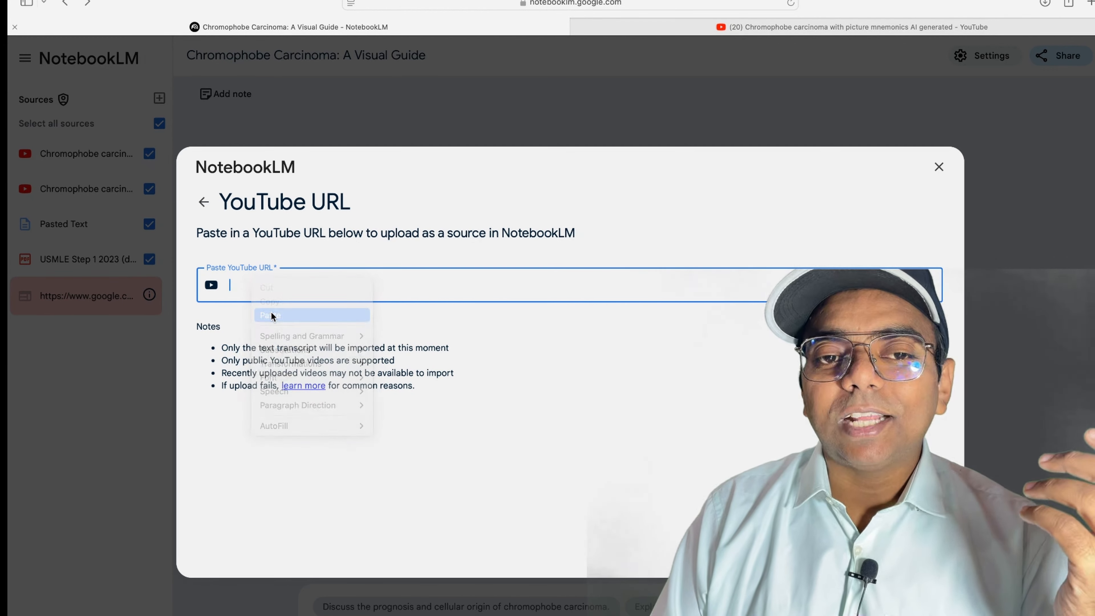
pyautogui.click(269, 315)
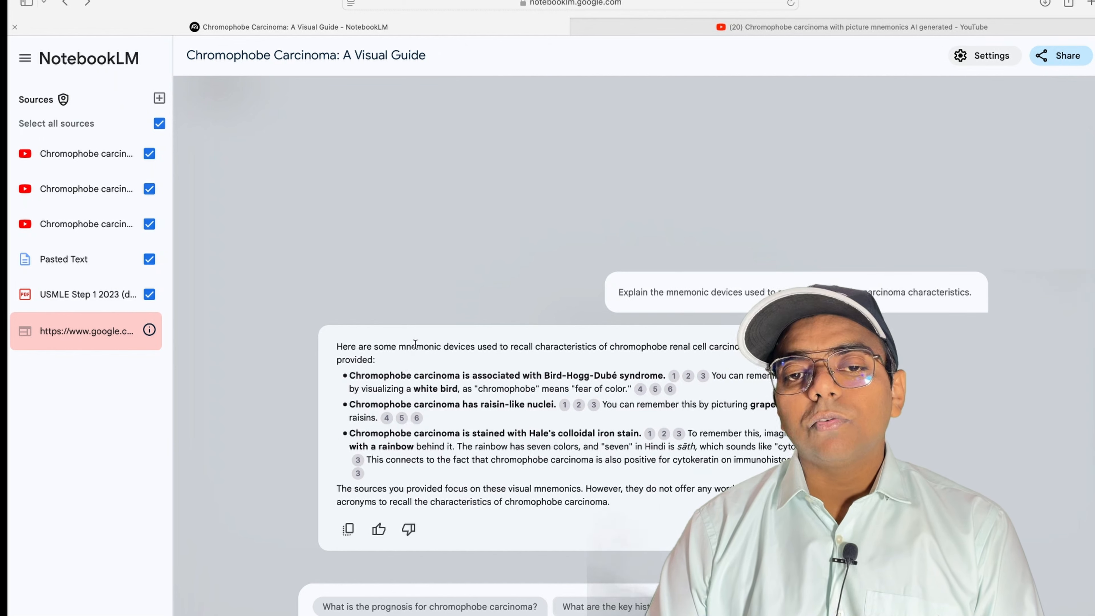
pyautogui.moveTo(628, 366)
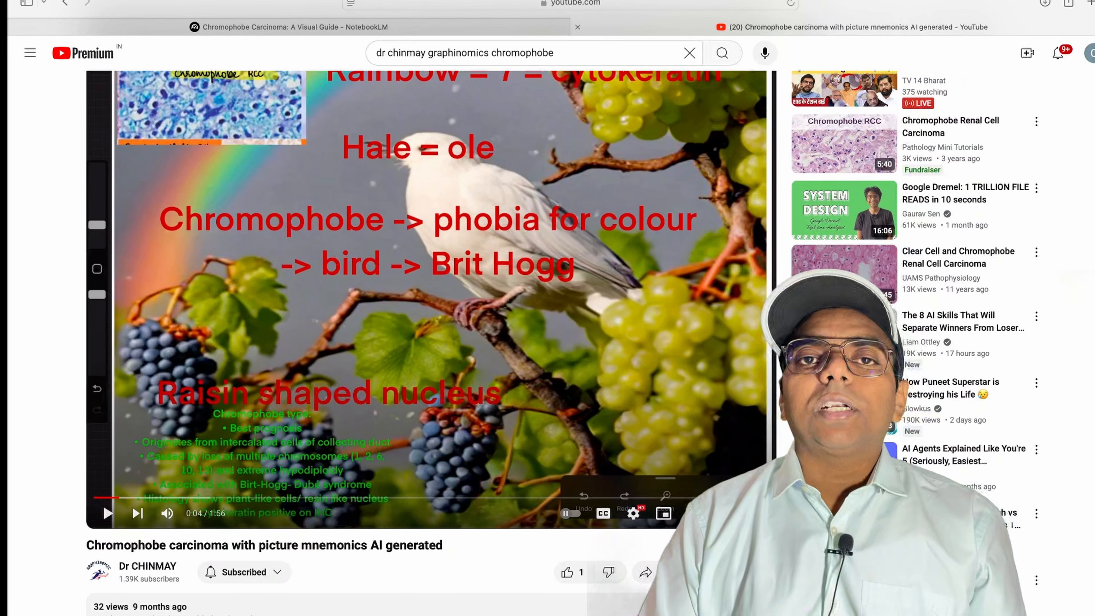
# Compare the picture mnemonics video with the notebook's mnemonic answer and return to the notebook
pyautogui.click(271, 27)
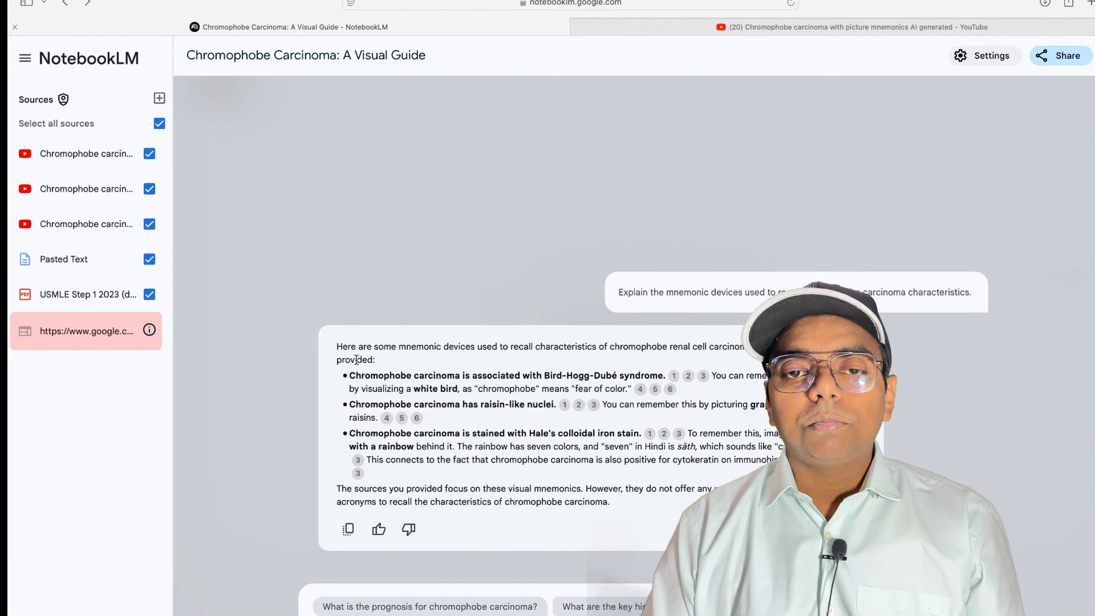
pyautogui.moveTo(593, 499)
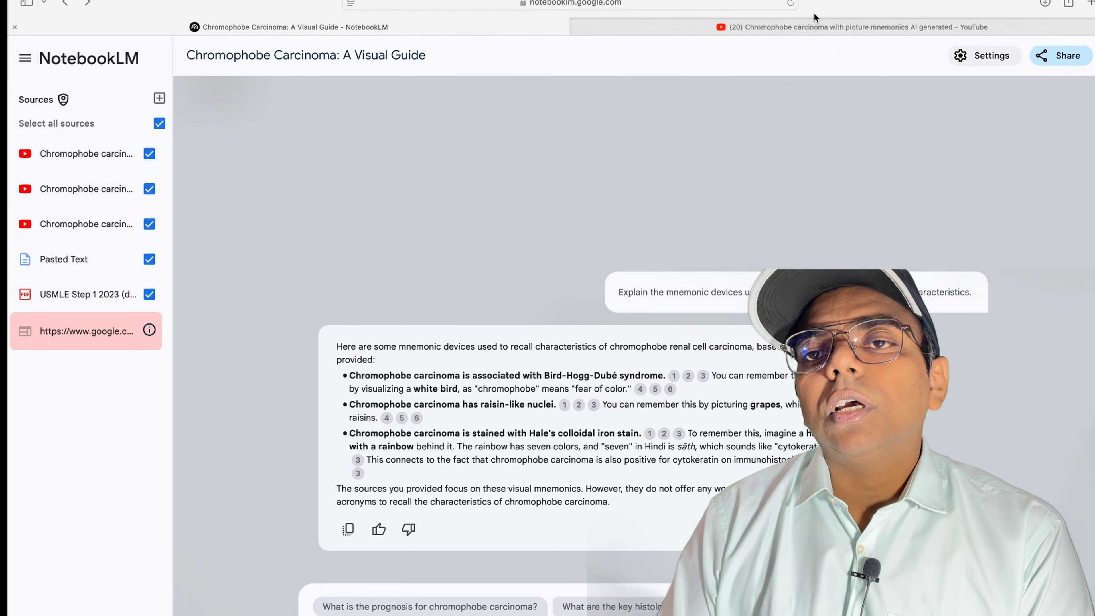
pyautogui.click(852, 27)
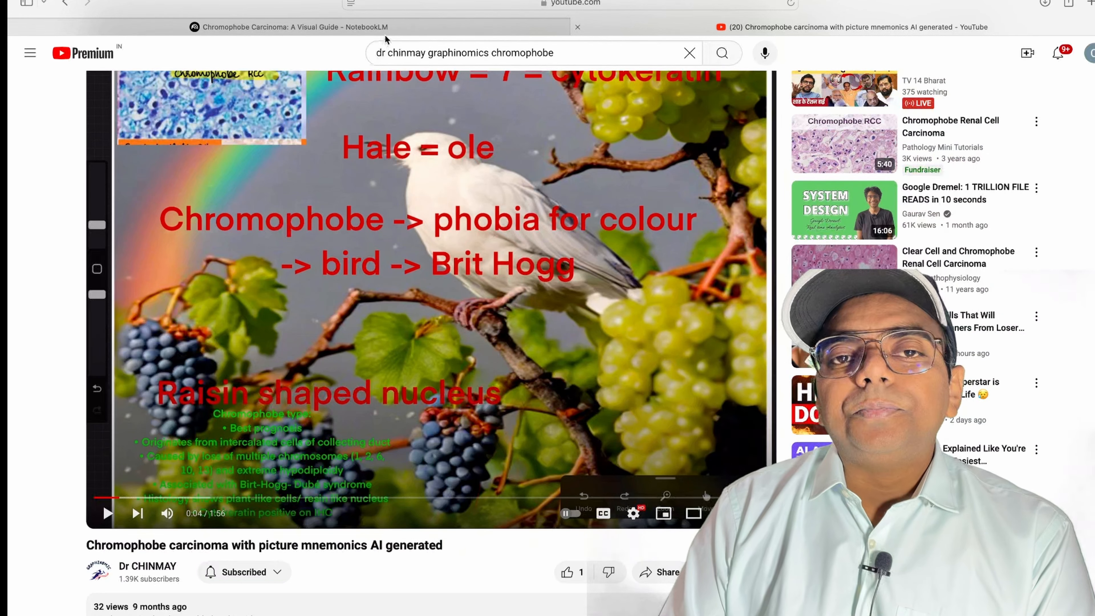
pyautogui.click(269, 28)
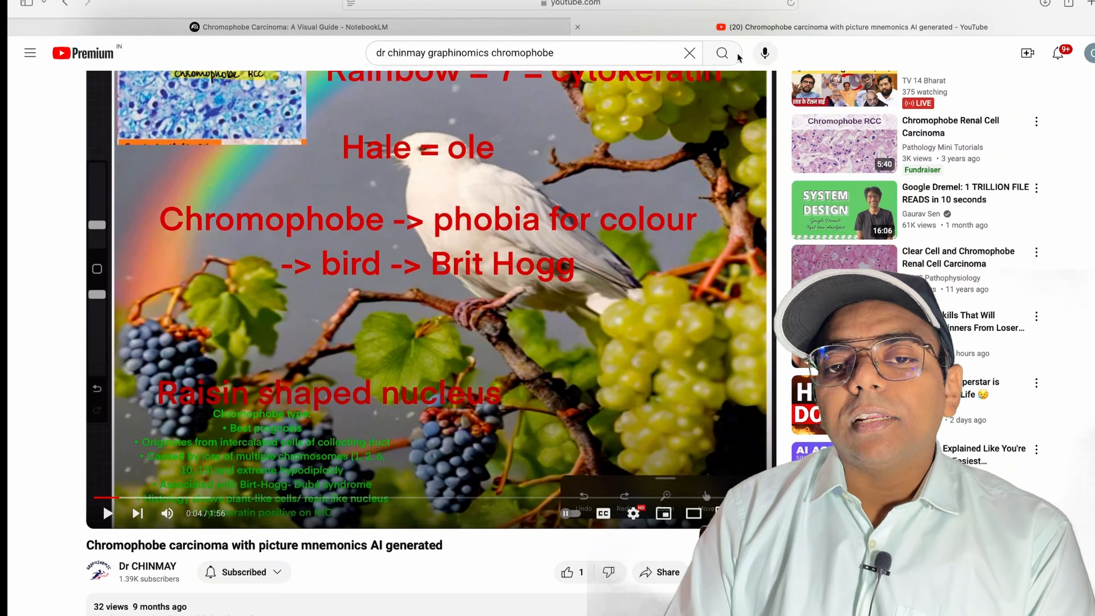
pyautogui.moveTo(510, 442)
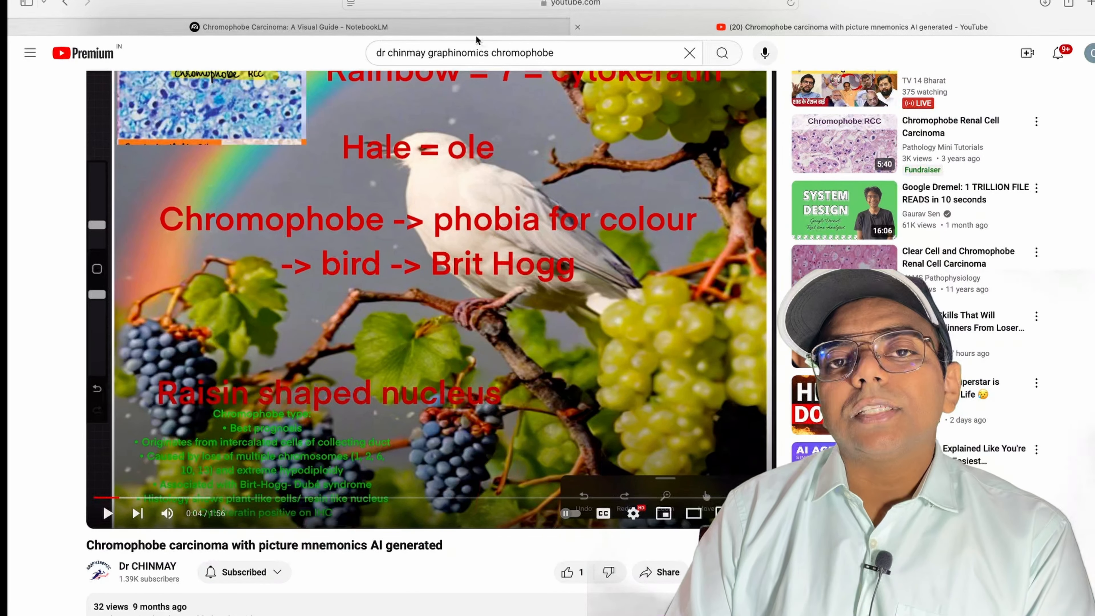
pyautogui.click(278, 27)
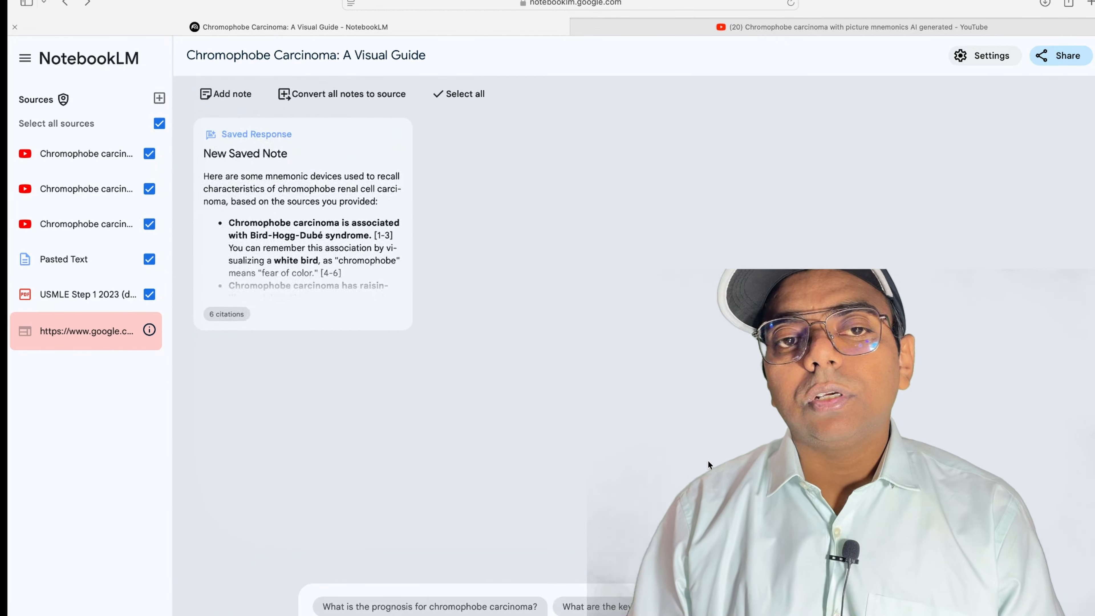
pyautogui.moveTo(565, 427)
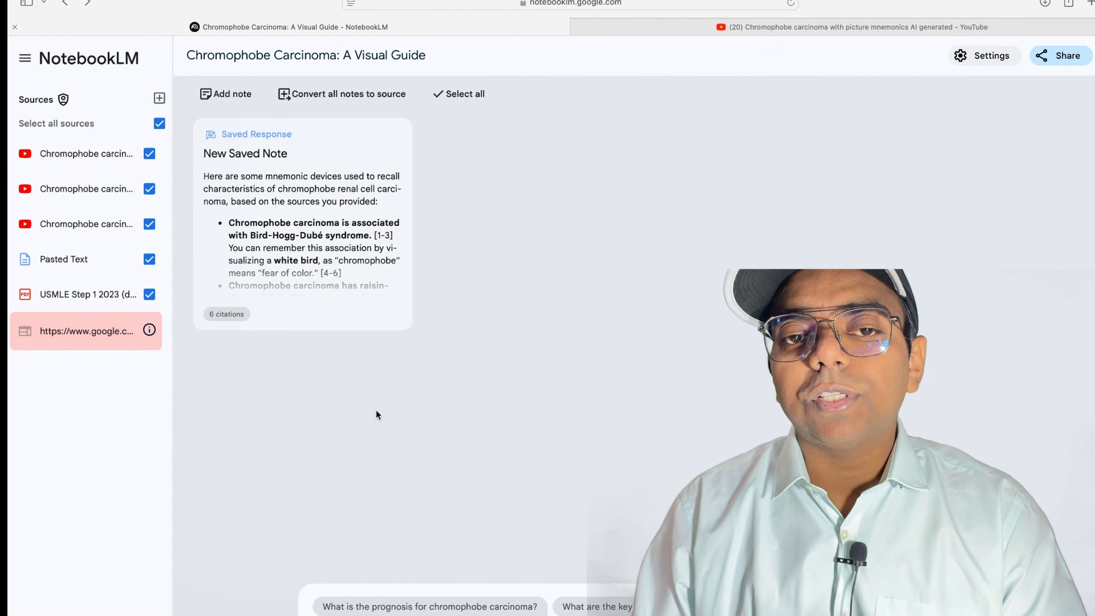
pyautogui.moveTo(321, 341)
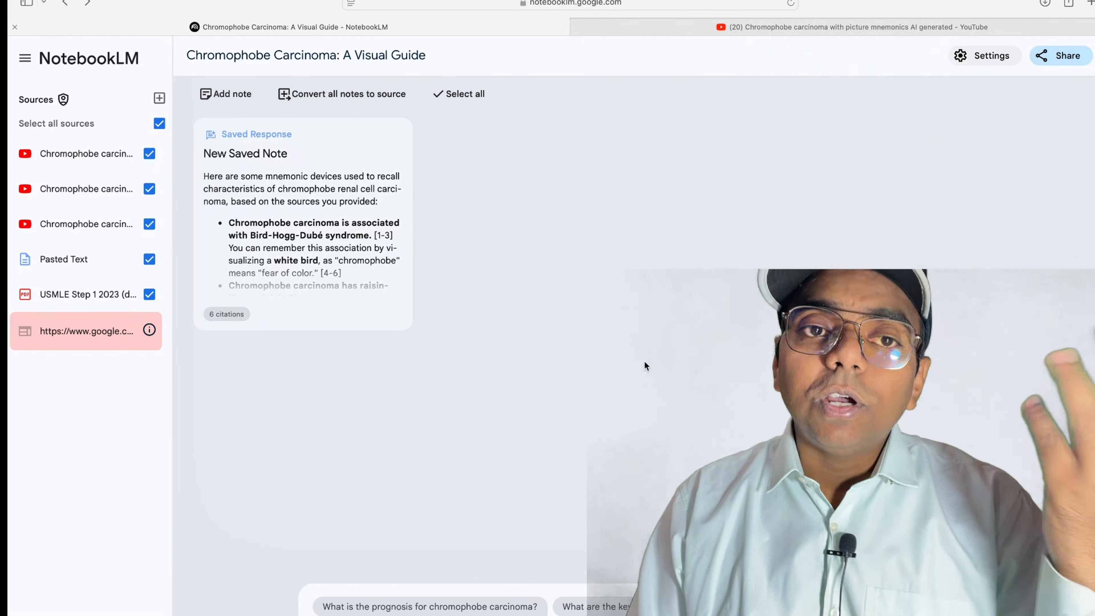
pyautogui.click(886, 29)
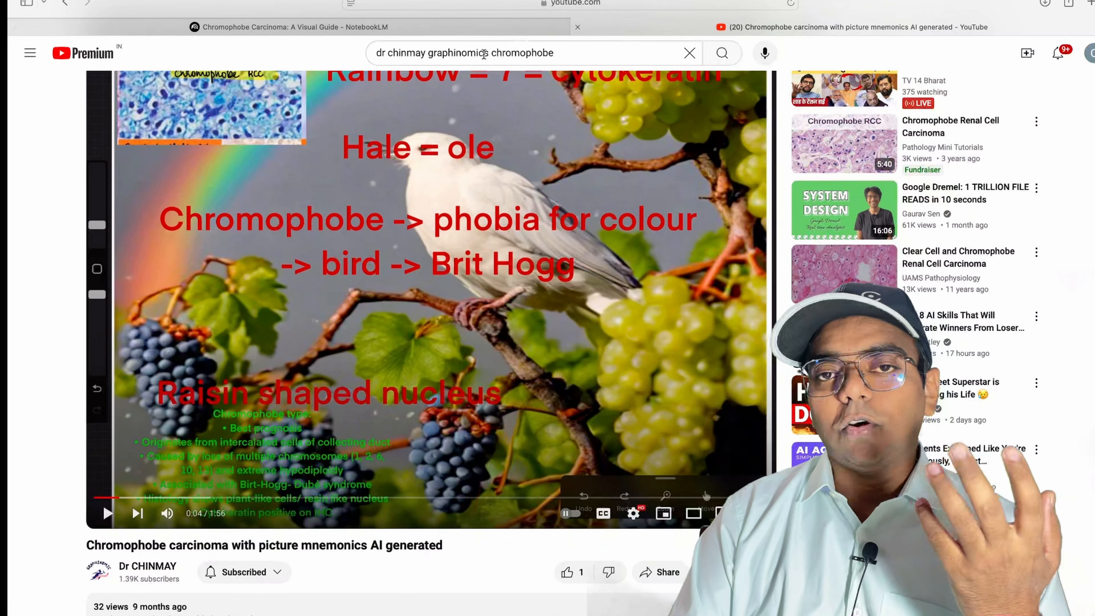
pyautogui.click(284, 27)
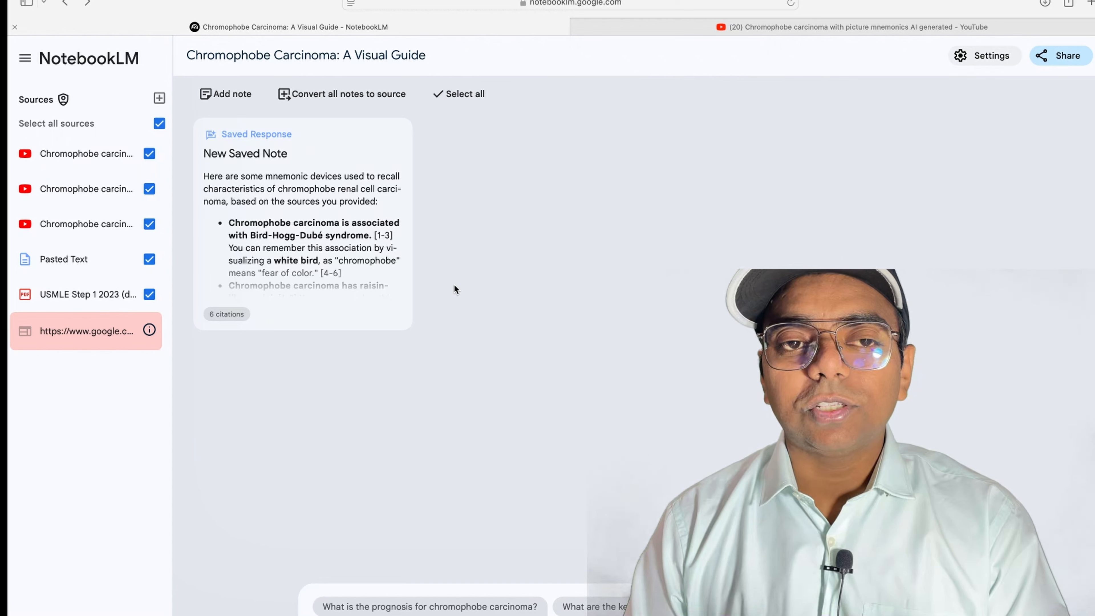
pyautogui.moveTo(421, 303)
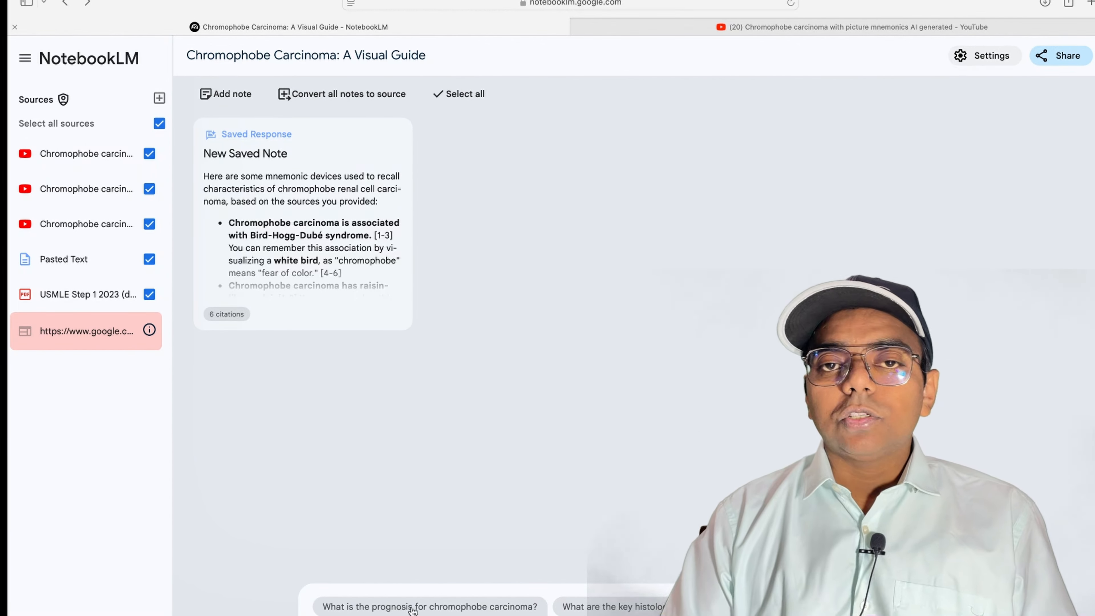
pyautogui.moveTo(101, 88)
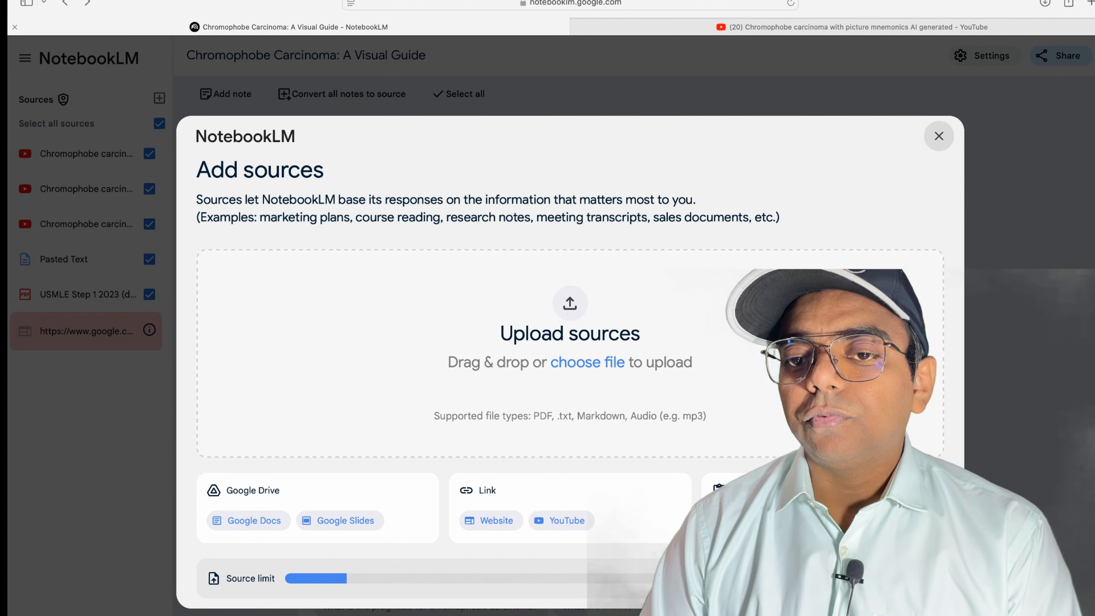
pyautogui.moveTo(415, 401)
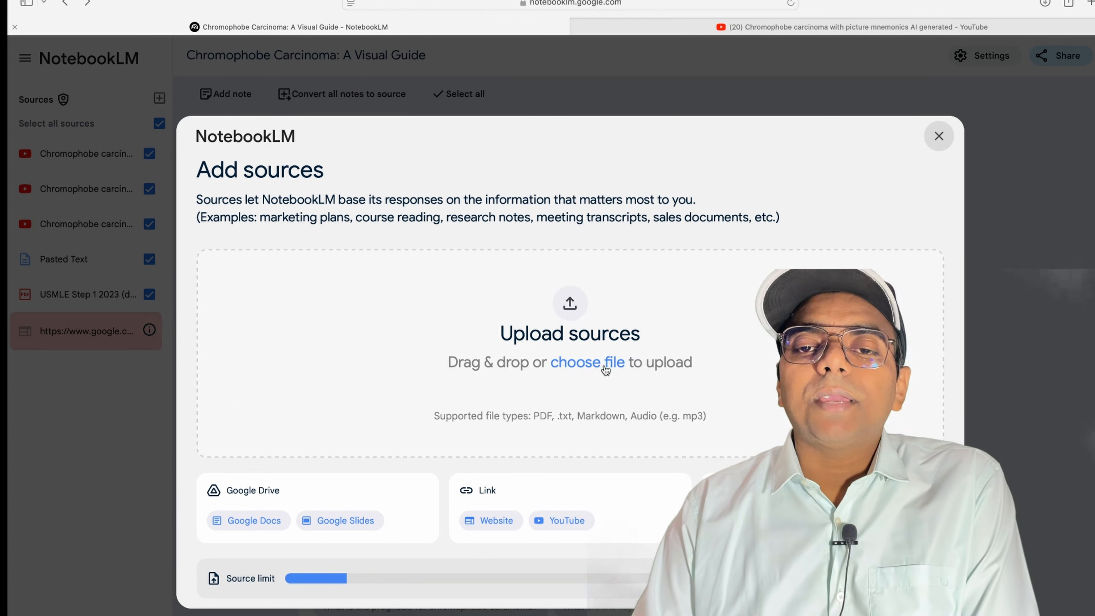
pyautogui.moveTo(592, 390)
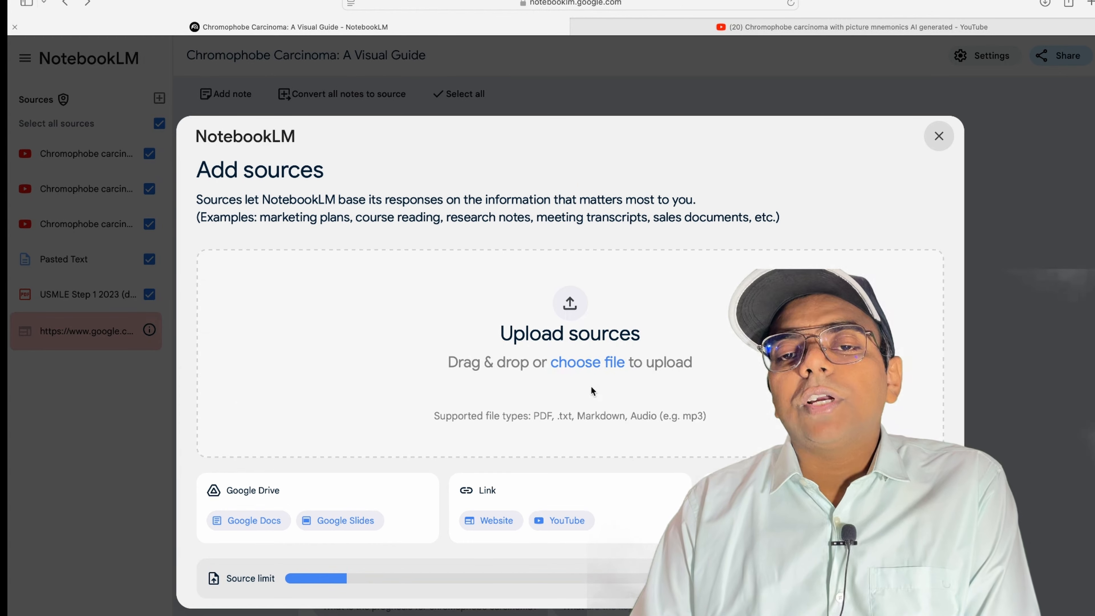
pyautogui.moveTo(231, 480)
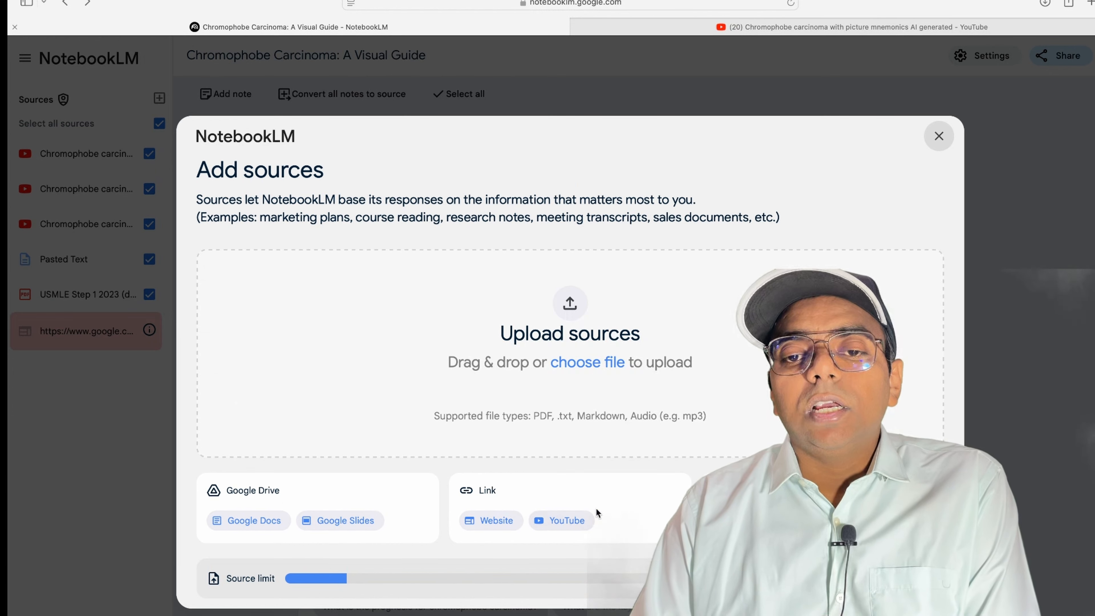
pyautogui.moveTo(514, 524)
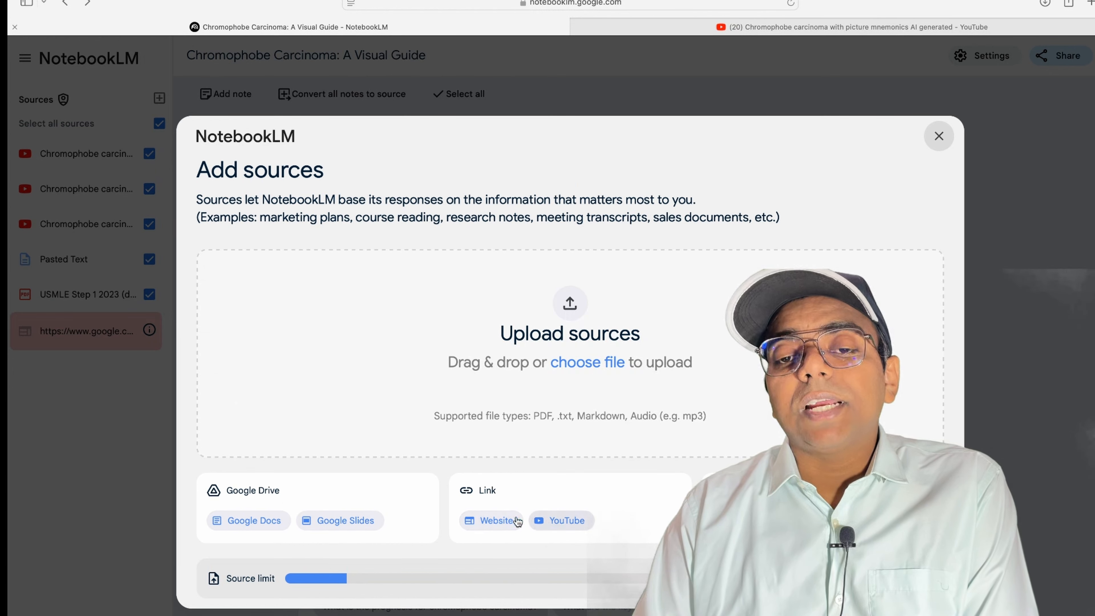
pyautogui.moveTo(500, 476)
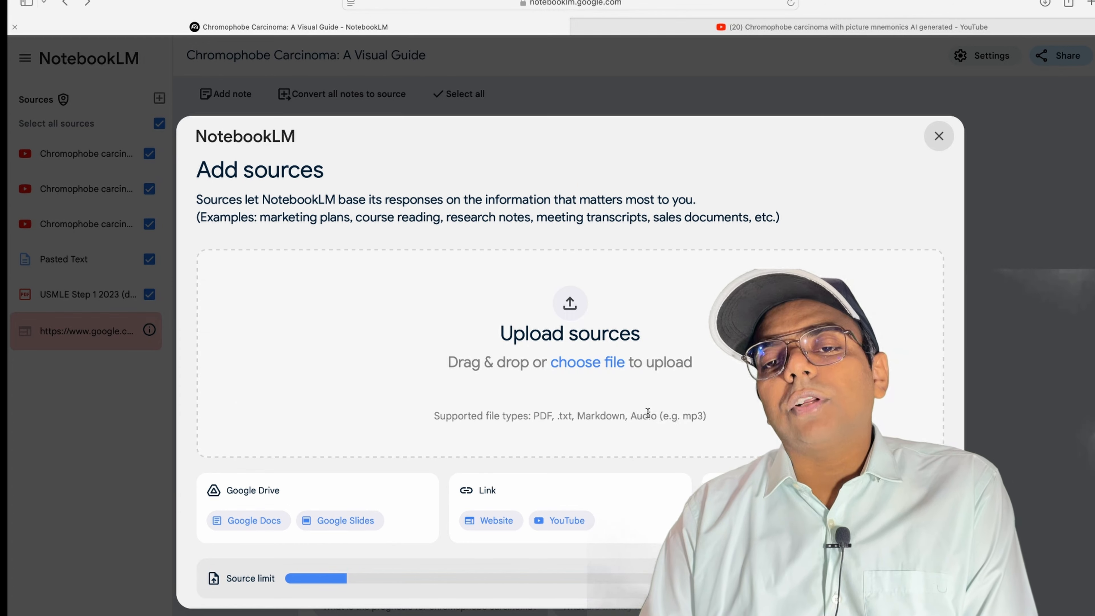
pyautogui.moveTo(620, 408)
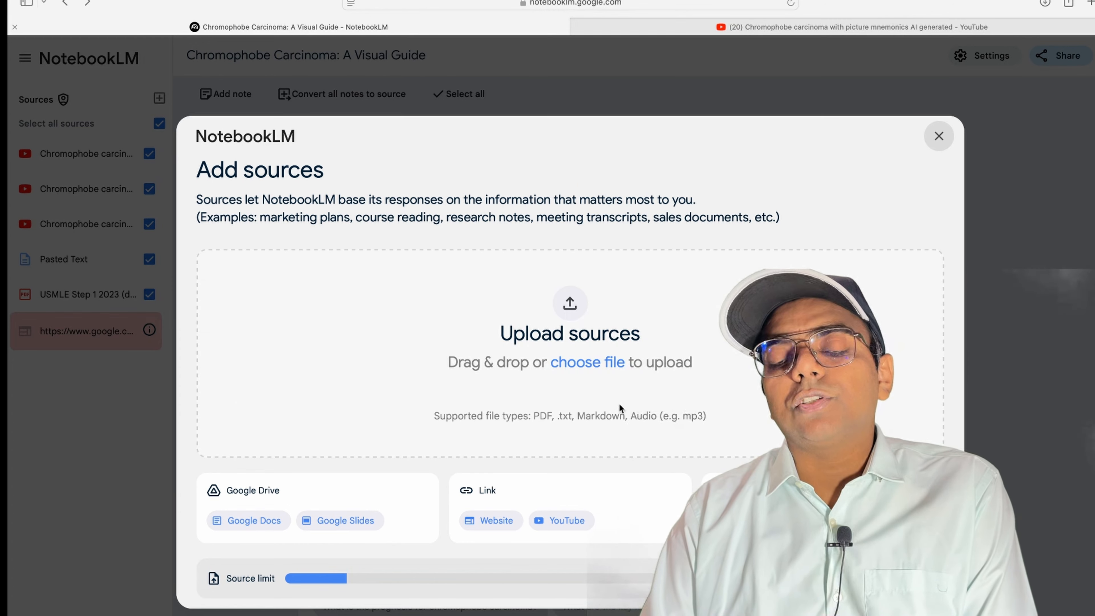
pyautogui.moveTo(366, 563)
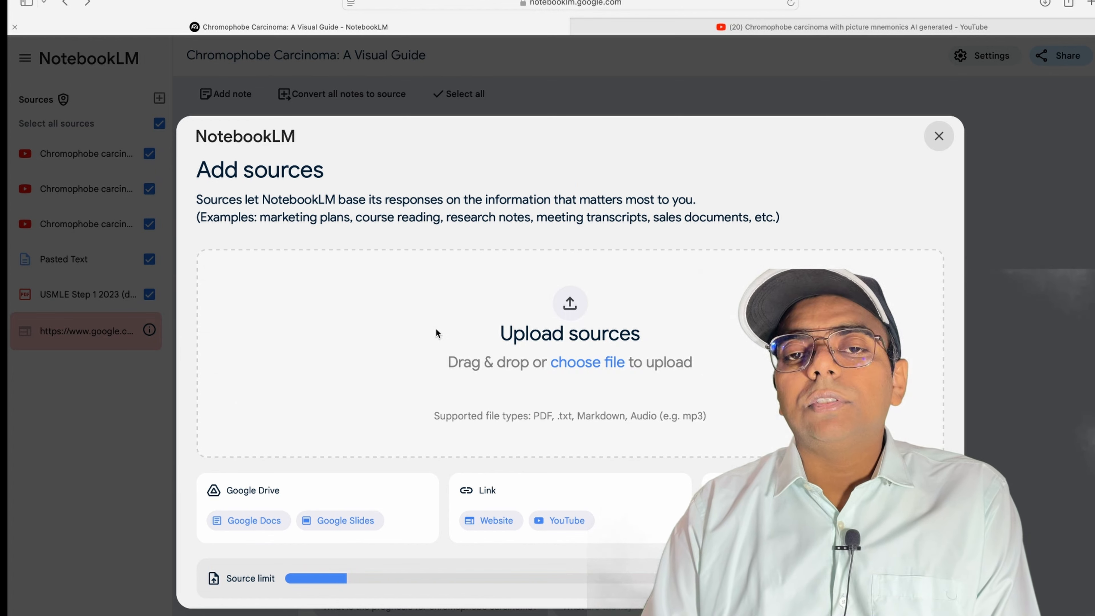
pyautogui.moveTo(504, 379)
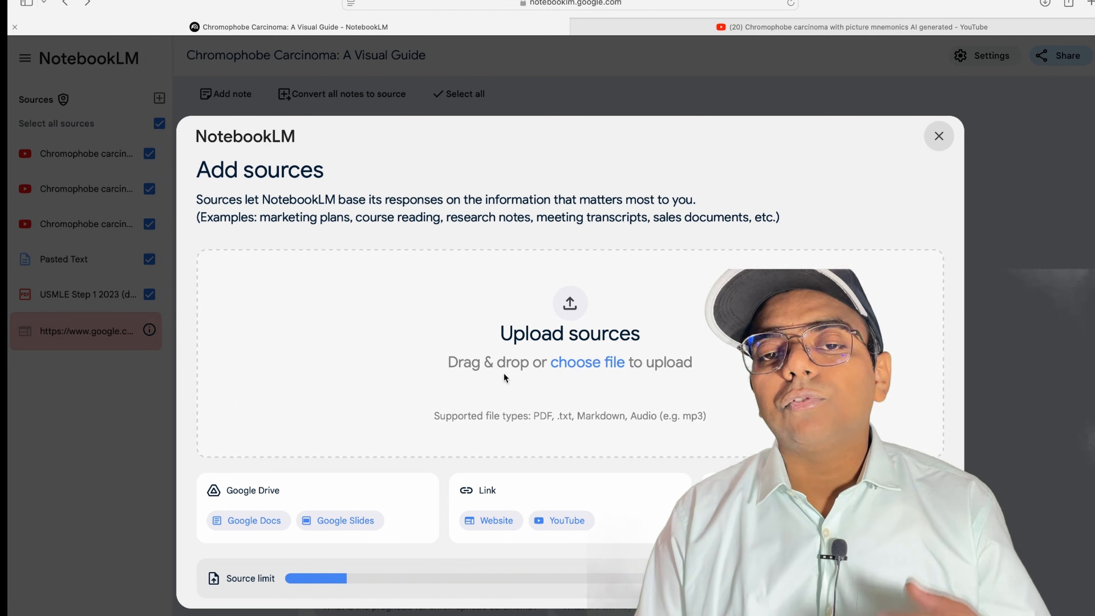
pyautogui.moveTo(498, 318)
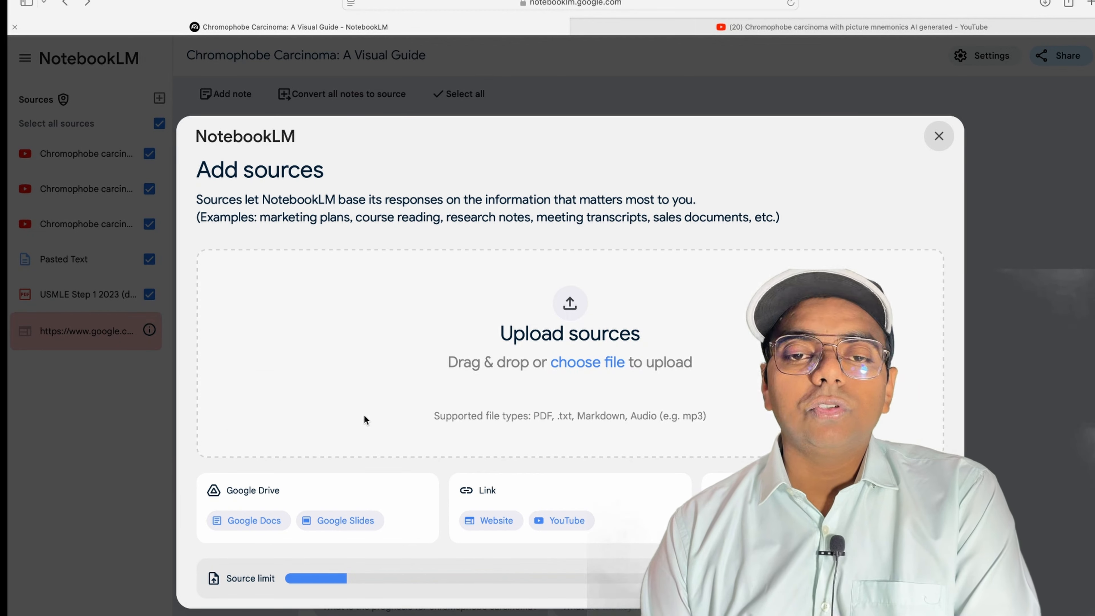
pyautogui.moveTo(420, 361)
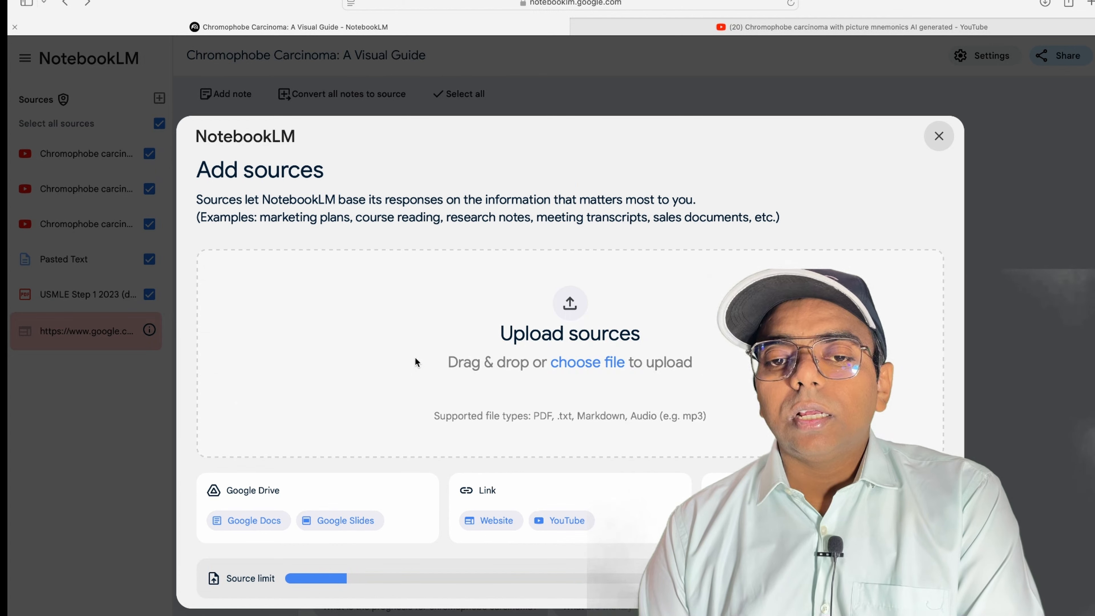
pyautogui.moveTo(603, 366)
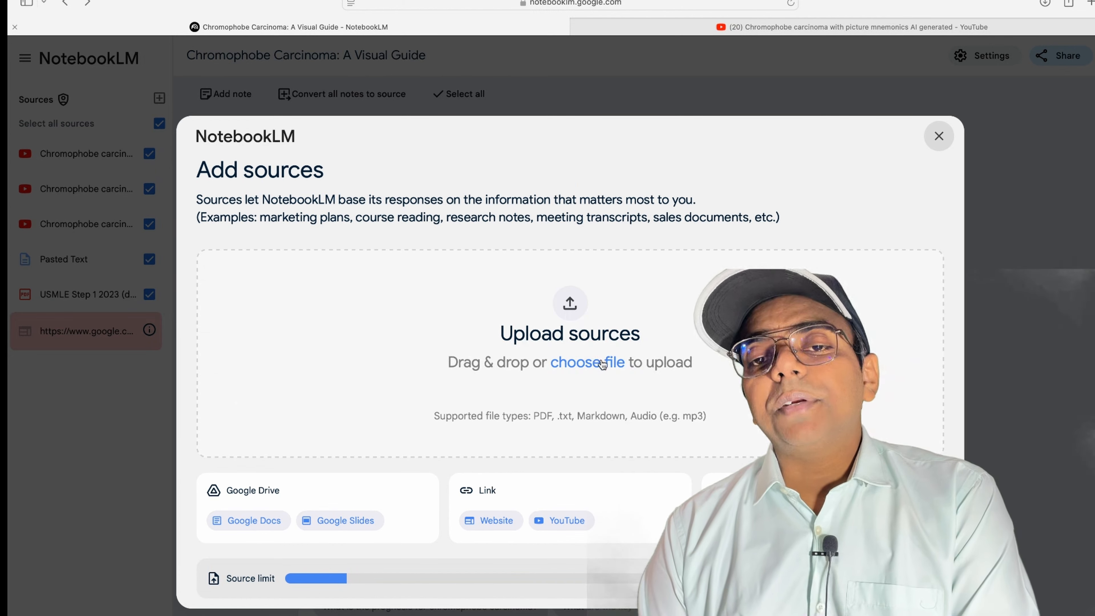